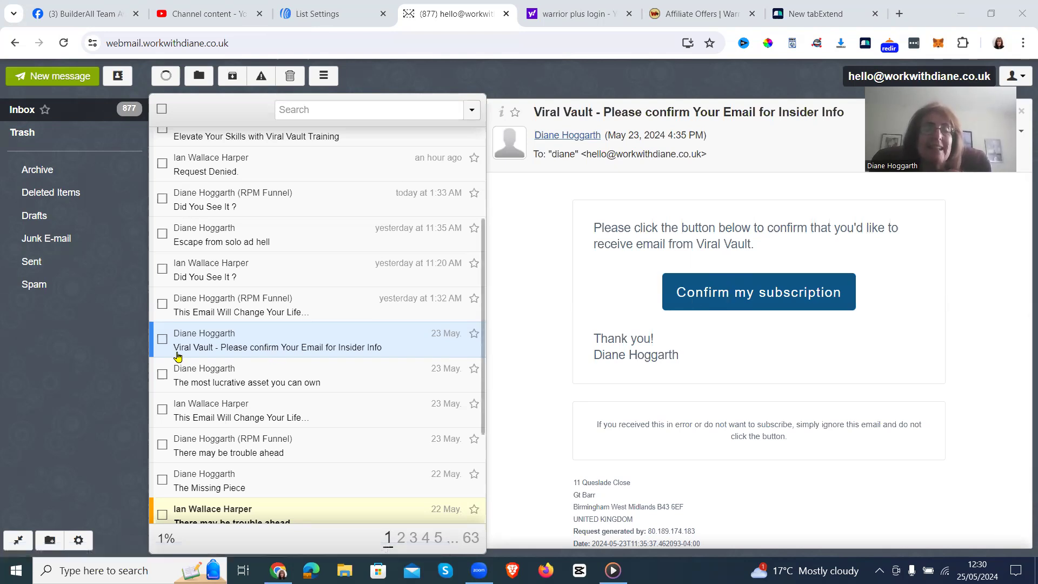
mouse_move(331, 353)
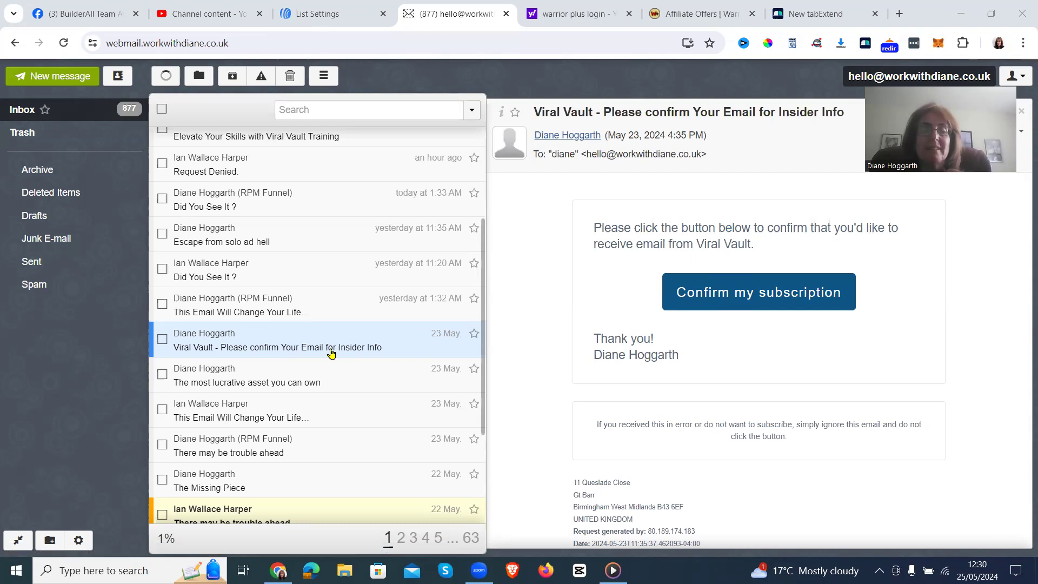
mouse_move(382, 351)
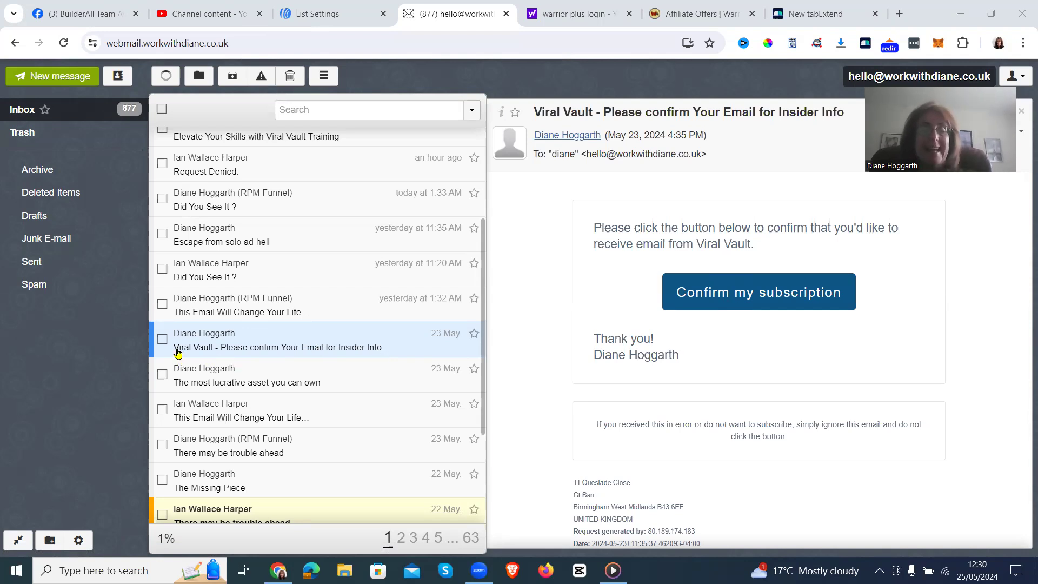
mouse_move(366, 302)
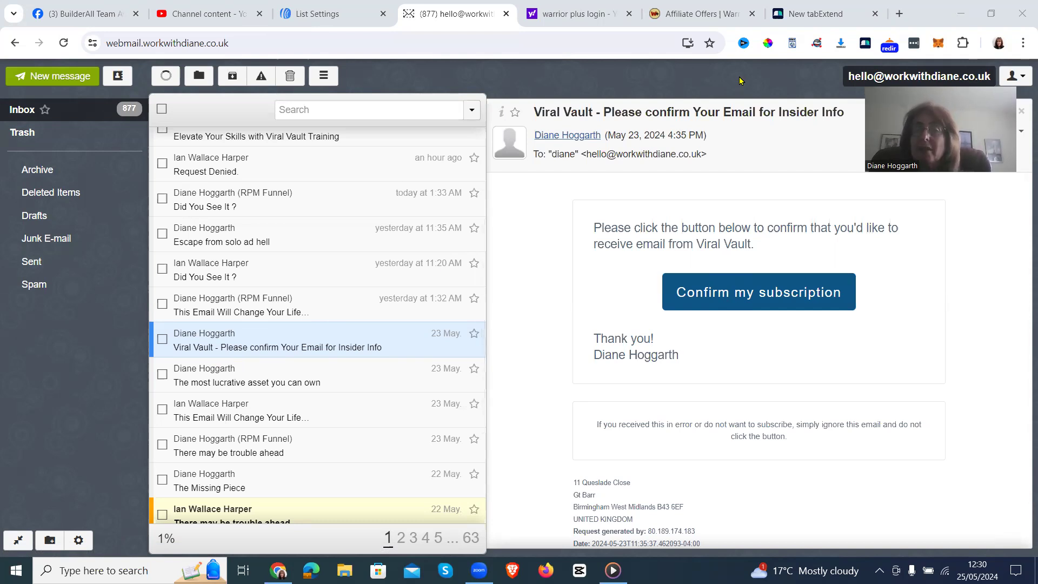
mouse_move(519, 77)
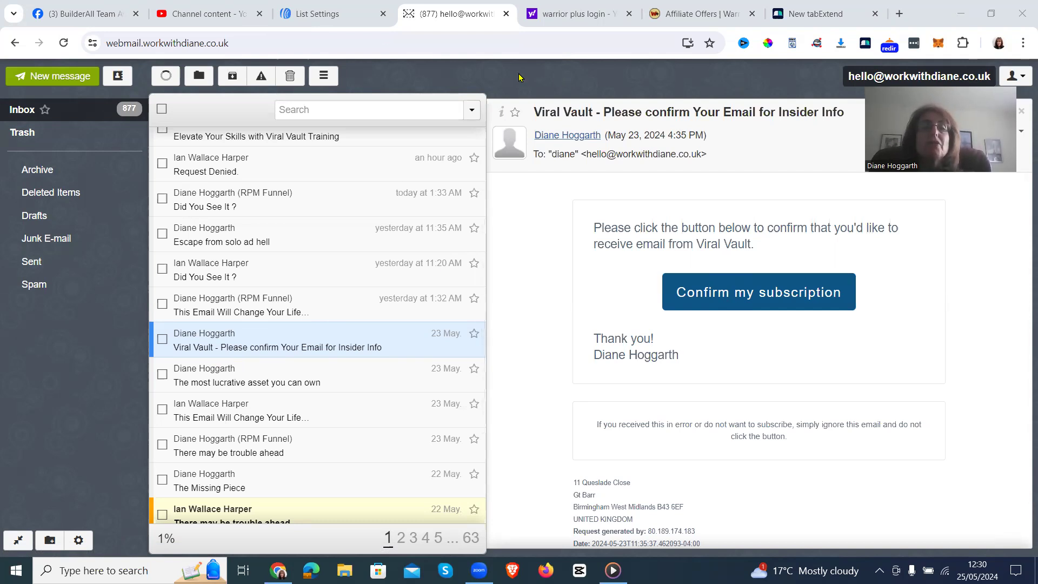
Return to the Viral Vault list's Confirmation Message settings showing the approved subject line
left_click(318, 14)
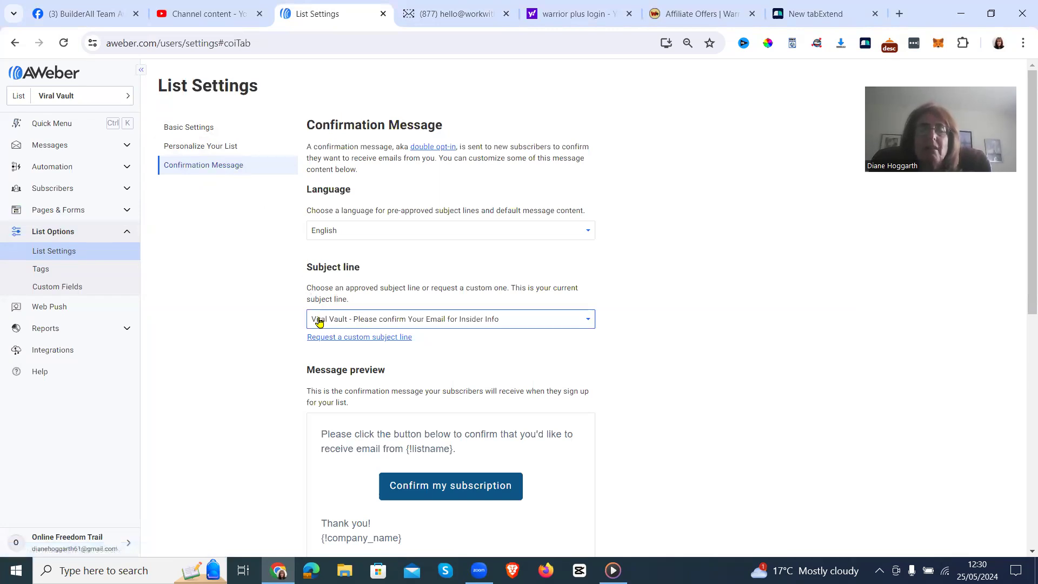
mouse_move(346, 324)
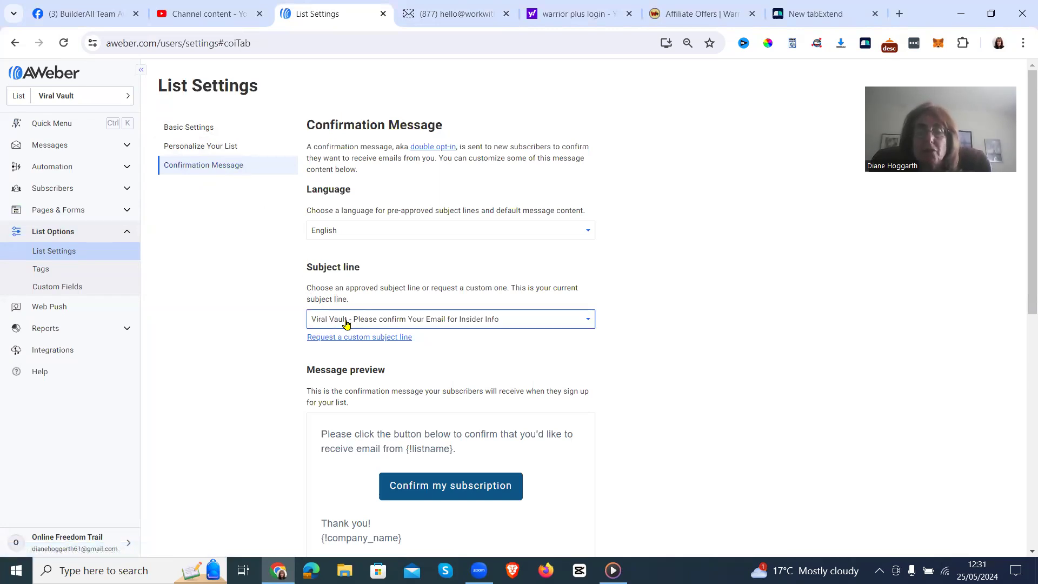
mouse_move(462, 324)
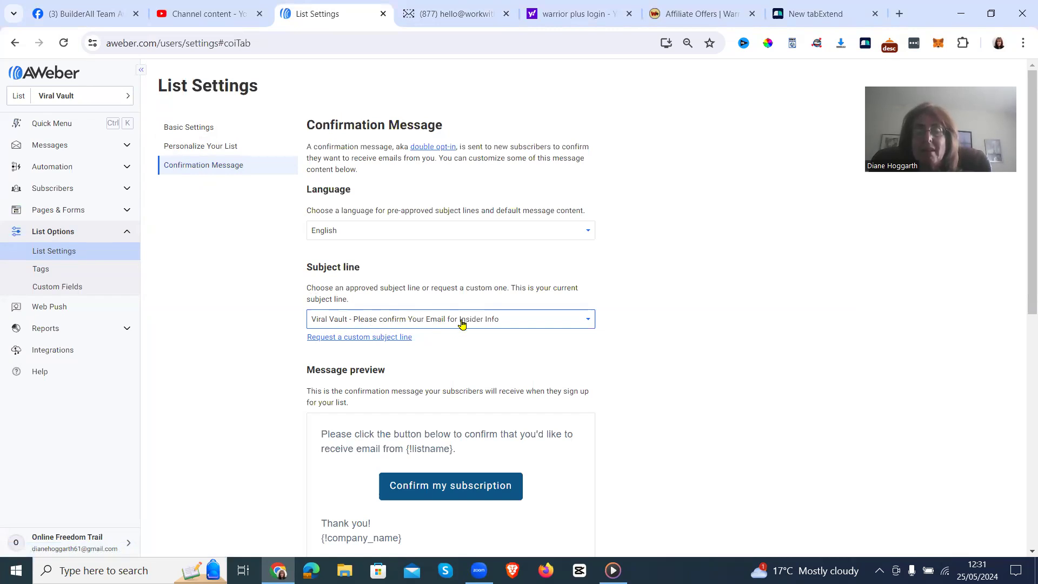
mouse_move(491, 319)
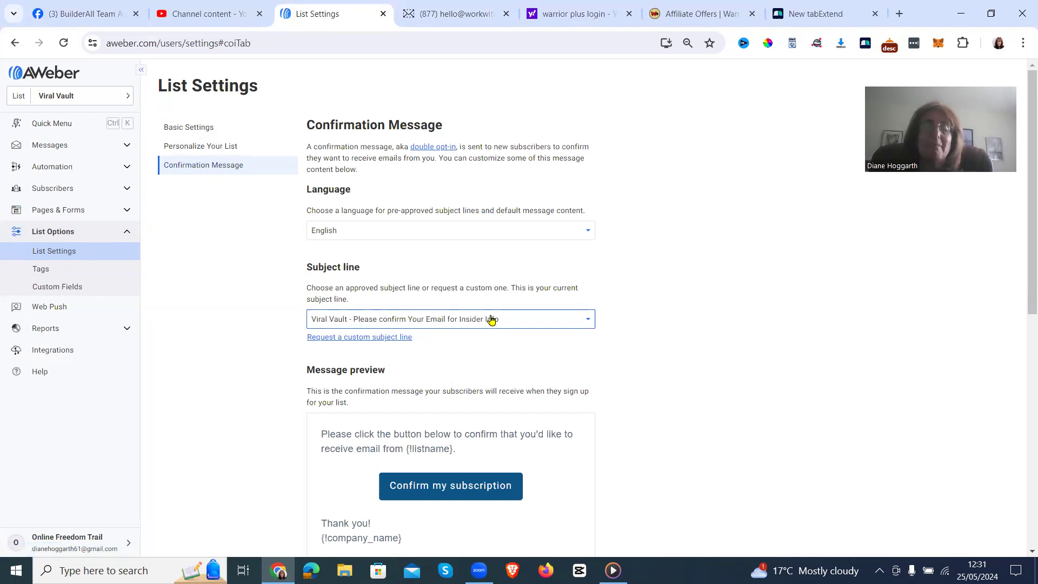